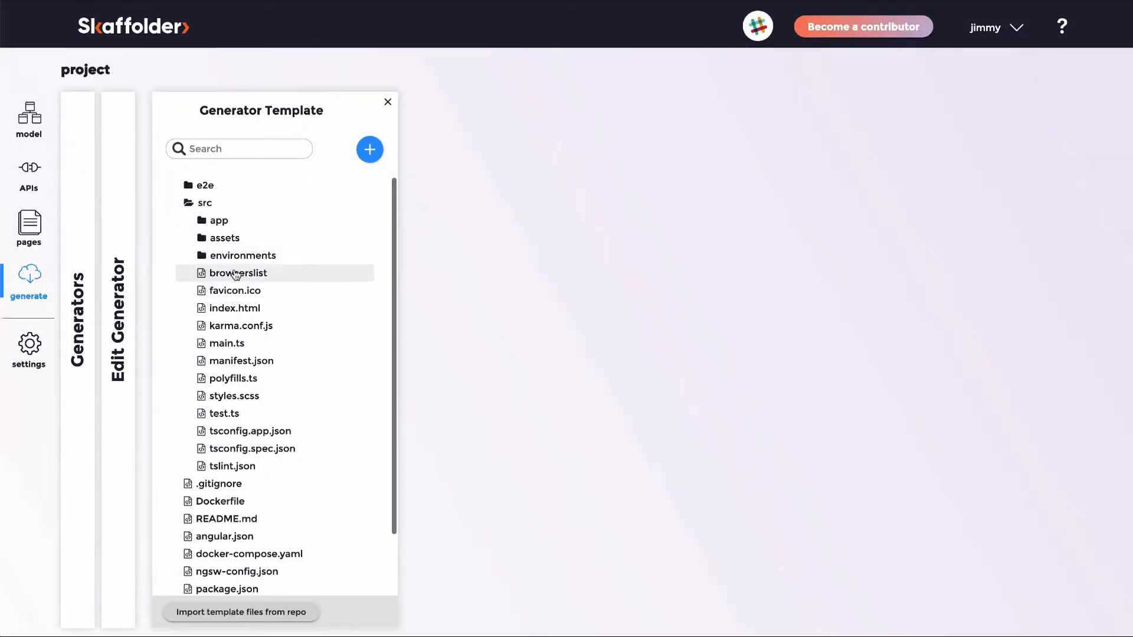
Review the todolist API docs down through Security, Category, Note (incl. /note/test) and User endpoints.
{"action": "left_click", "coordinate": [387, 102]}
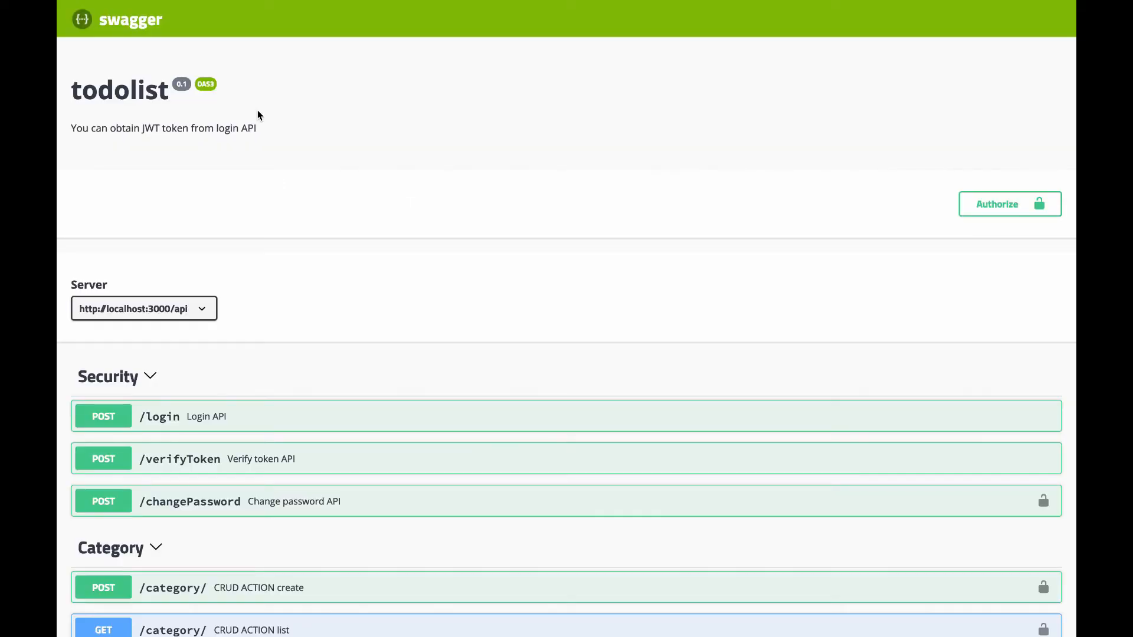
{"action": "scroll", "scroll_direction": "down", "scroll_amount": 3}
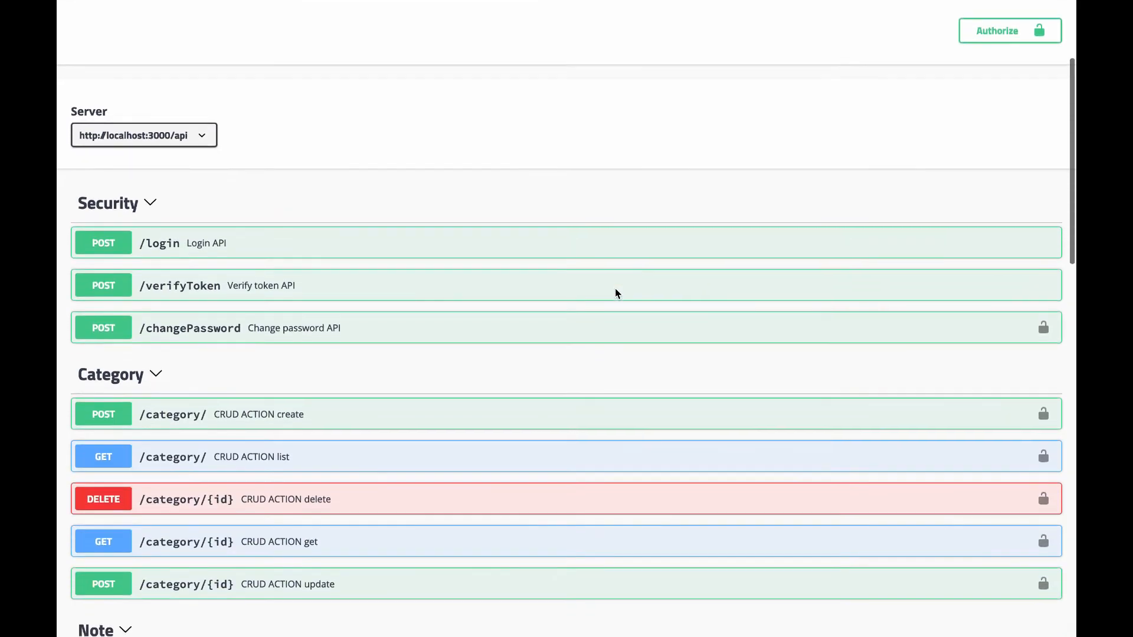
{"action": "scroll", "scroll_direction": "down", "scroll_amount": 3}
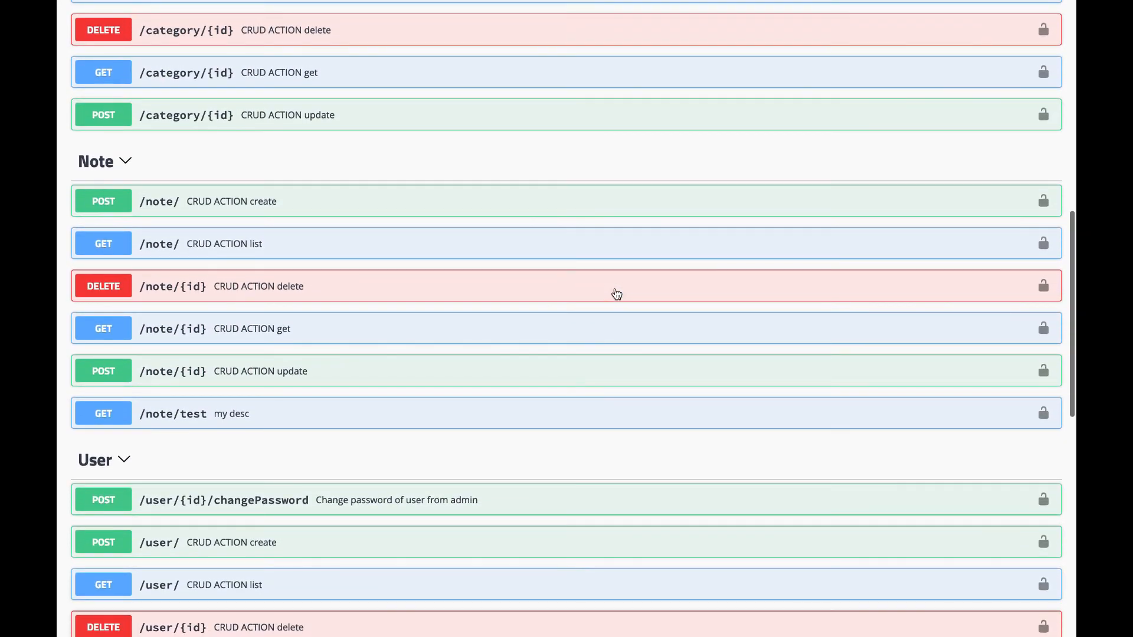